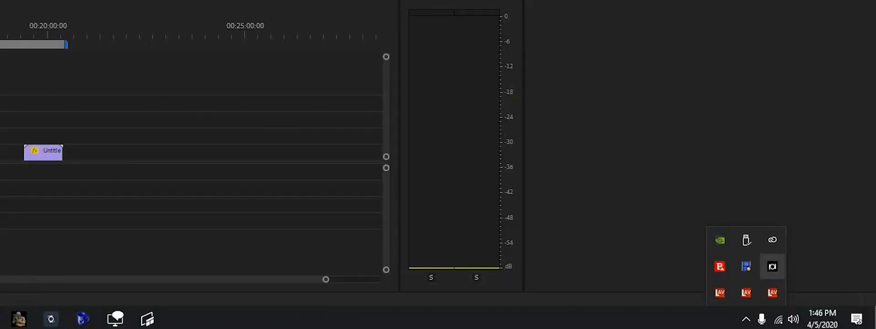
Bring up the ZCAM Stream Converter window from its system-tray icon's options
right_click(773, 266)
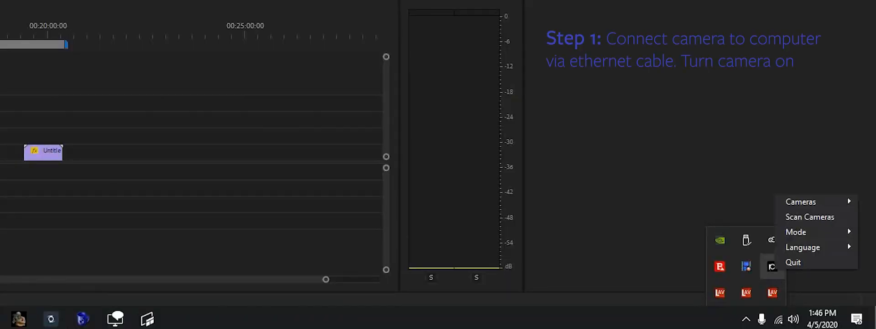
click(796, 231)
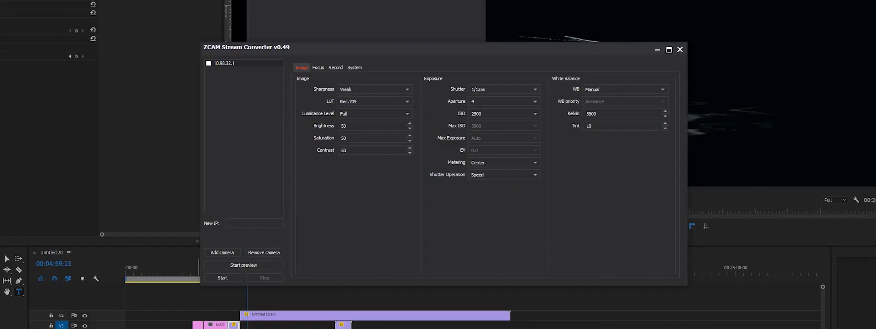
Select camera 10.98.32.1 in the converter list and start its live preview
click(242, 63)
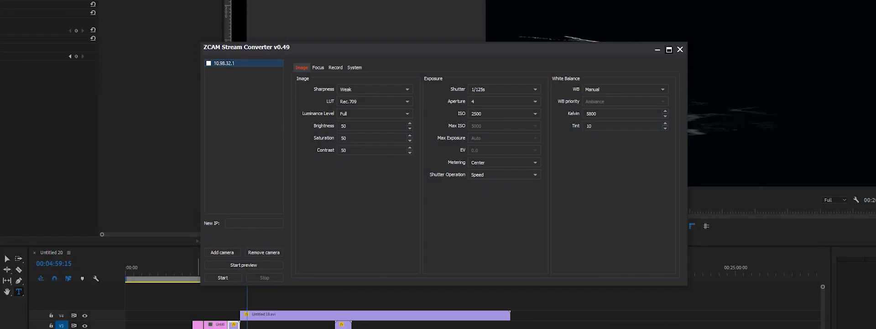
click(234, 63)
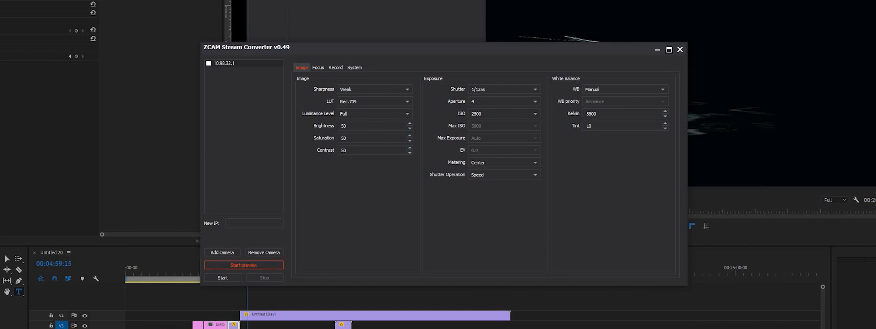
click(244, 265)
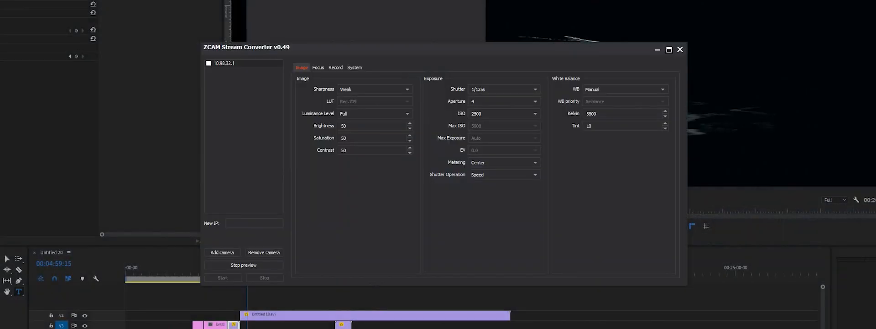
click(245, 264)
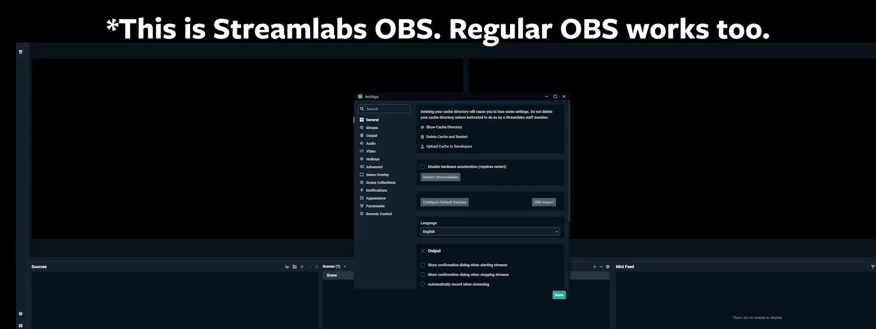
Review the Video settings (3440x1440, 24 NTSC) and close the Settings window
click(370, 150)
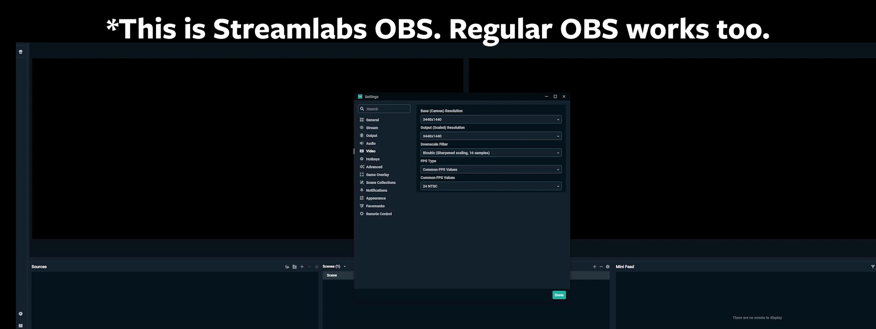
click(491, 119)
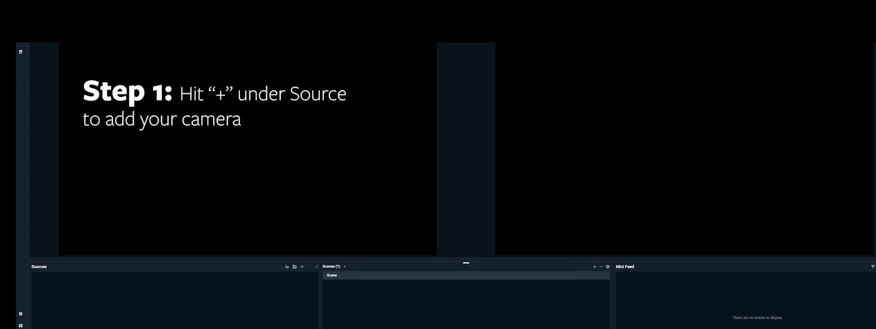
mouse_move(302, 266)
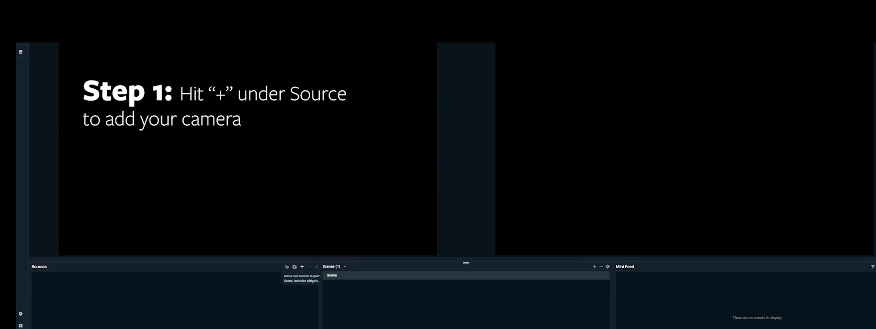
Add an NDI source from the Standard source types to the scene
click(302, 266)
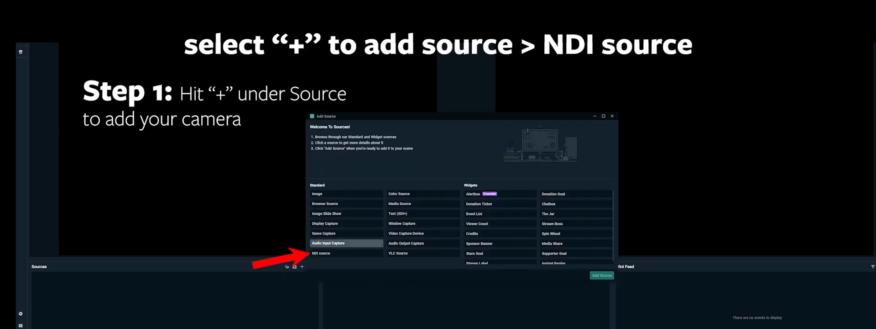
click(321, 253)
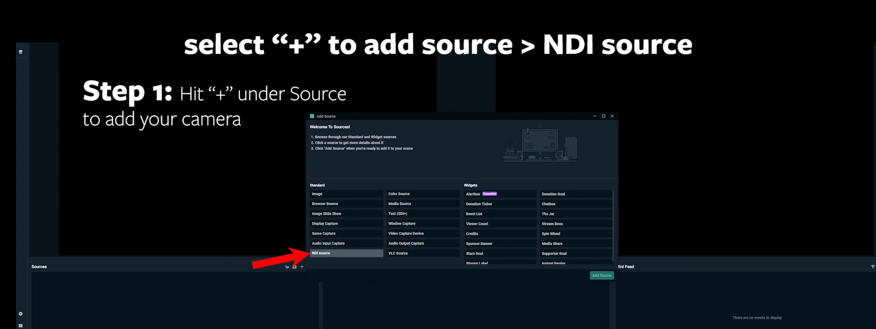
click(321, 253)
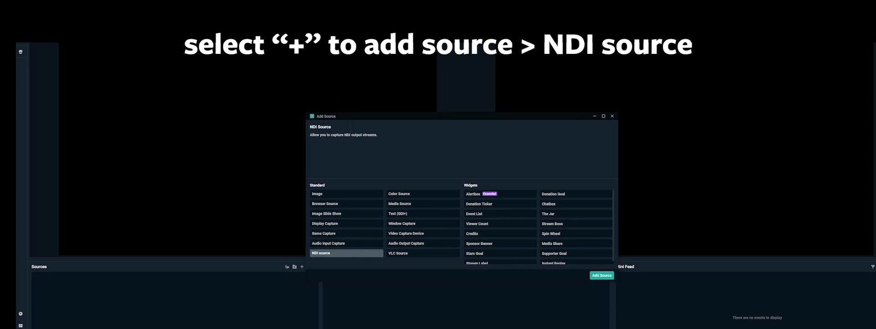
click(602, 275)
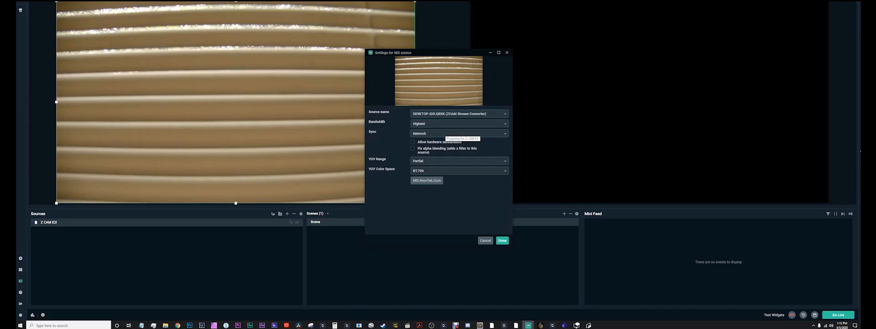
Point the NDI source at the ZCAM Stream Converter stream with Highest bandwidth
click(502, 240)
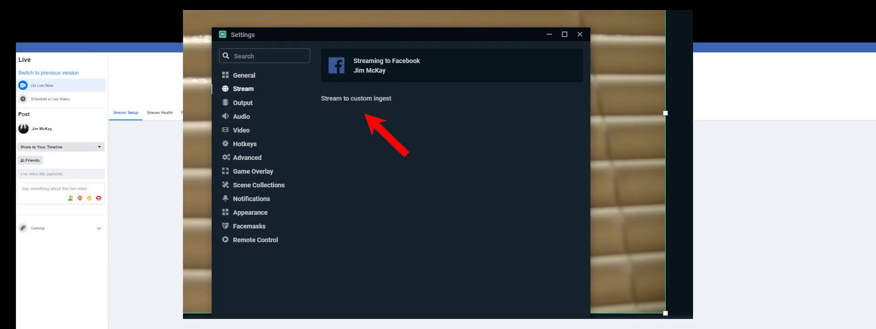
Switch the Stream settings to a custom ingest server for Facebook Live
click(356, 98)
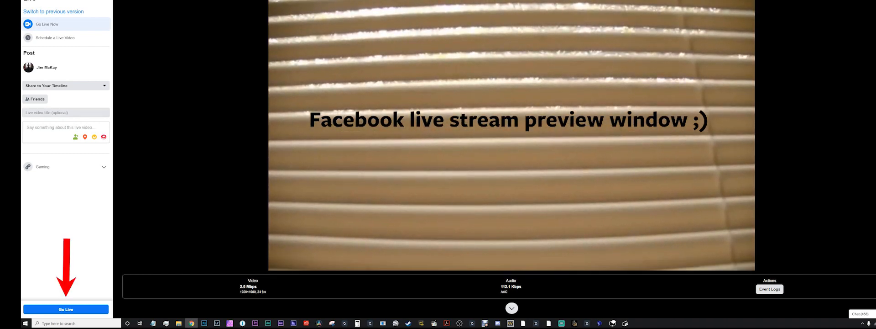
click(66, 86)
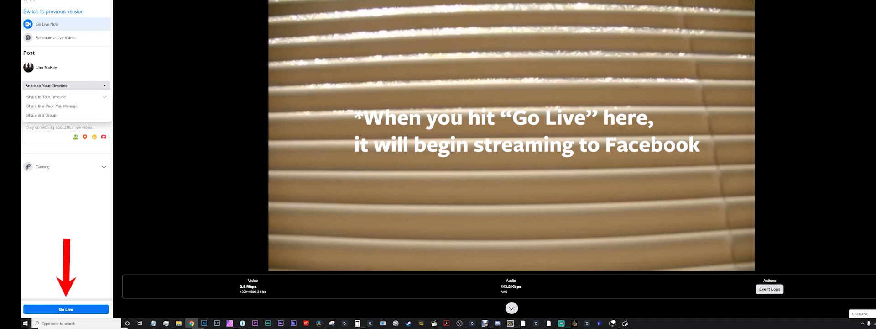
click(46, 97)
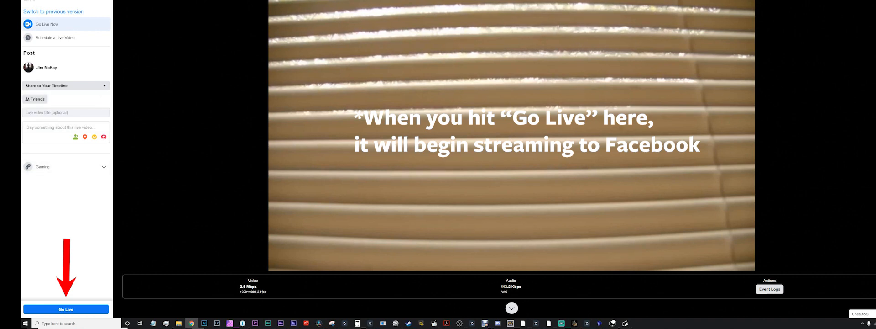